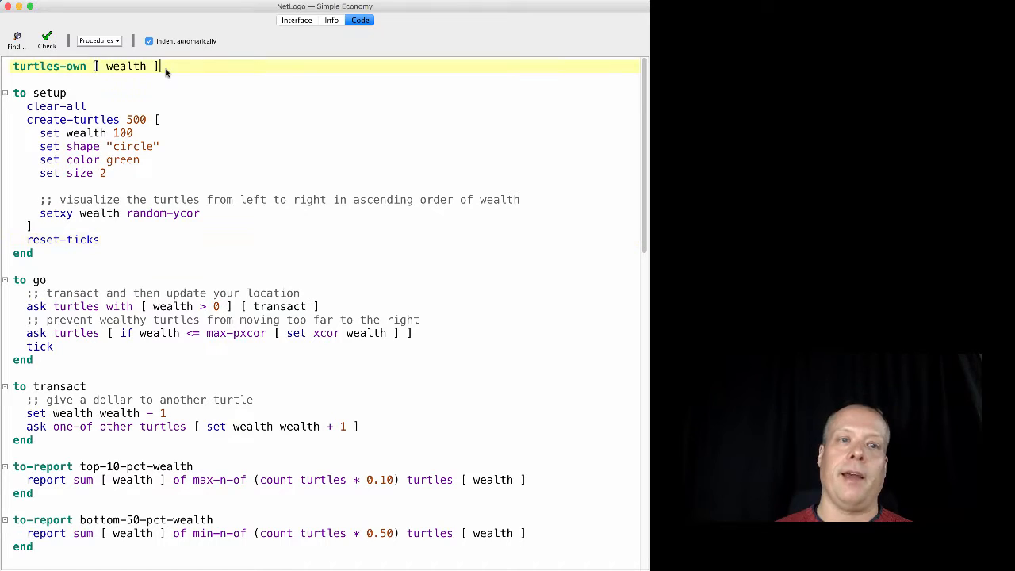
Step: Highlight the turtles-own wealth declaration, then set up 500 turtles and run several ticks
{"action": "triple_click", "coordinate": [80, 65]}
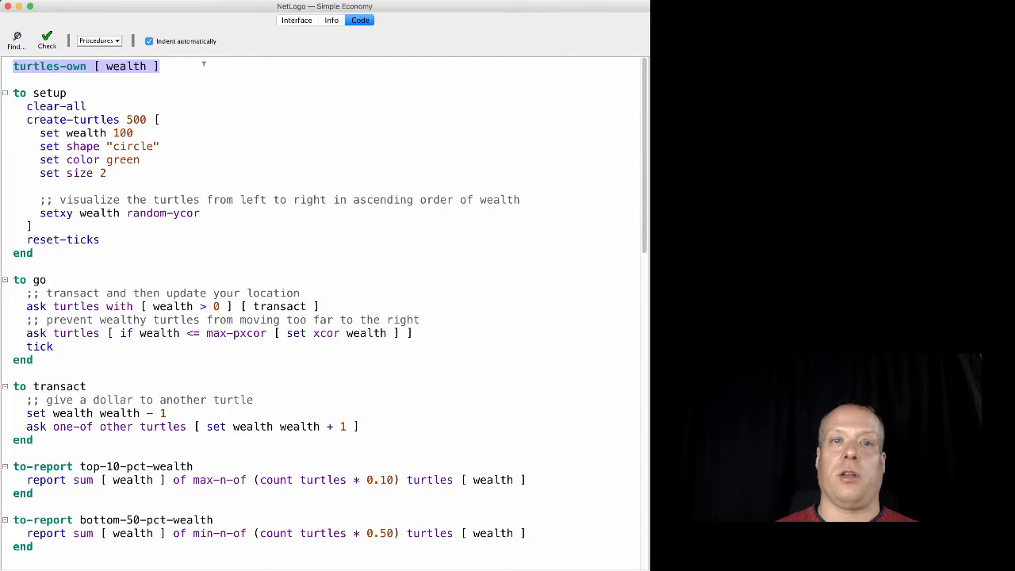
{"action": "left_click", "coordinate": [295, 19]}
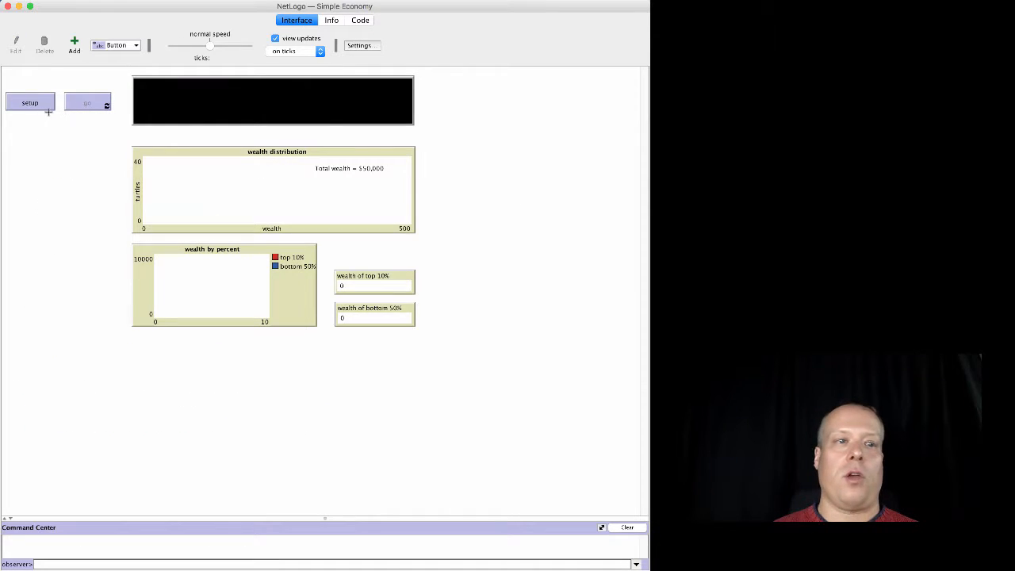
{"action": "left_click", "coordinate": [29, 102]}
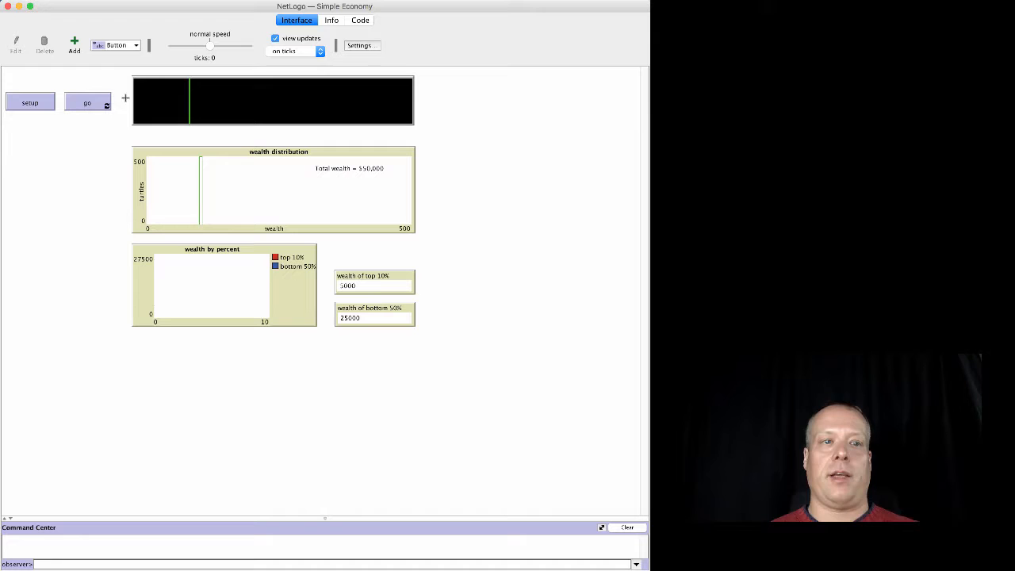
{"action": "left_click", "coordinate": [87, 102]}
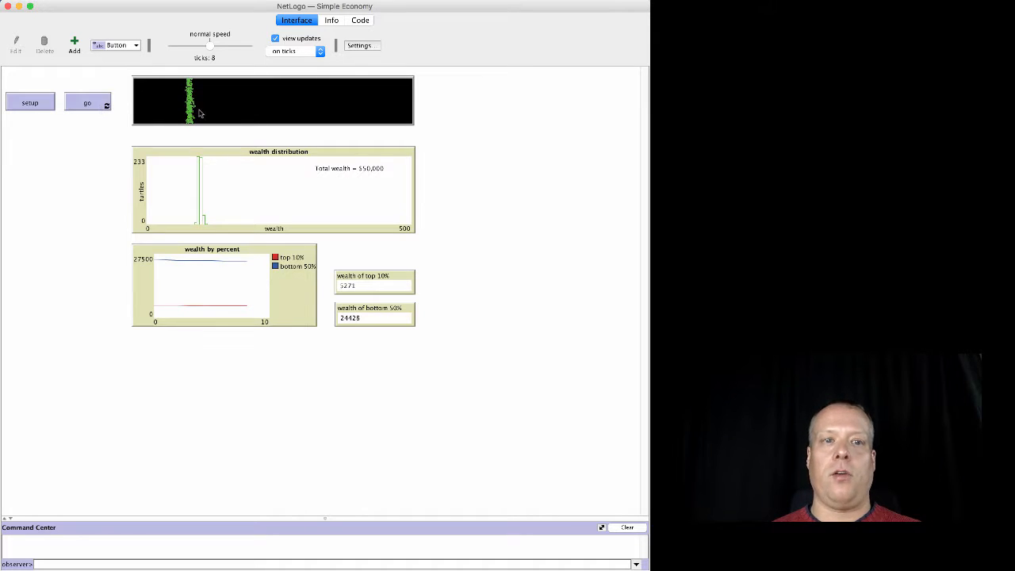
Step: Inspect turtle 49's properties from the world view, then close its inspector
{"action": "right_click", "coordinate": [194, 107]}
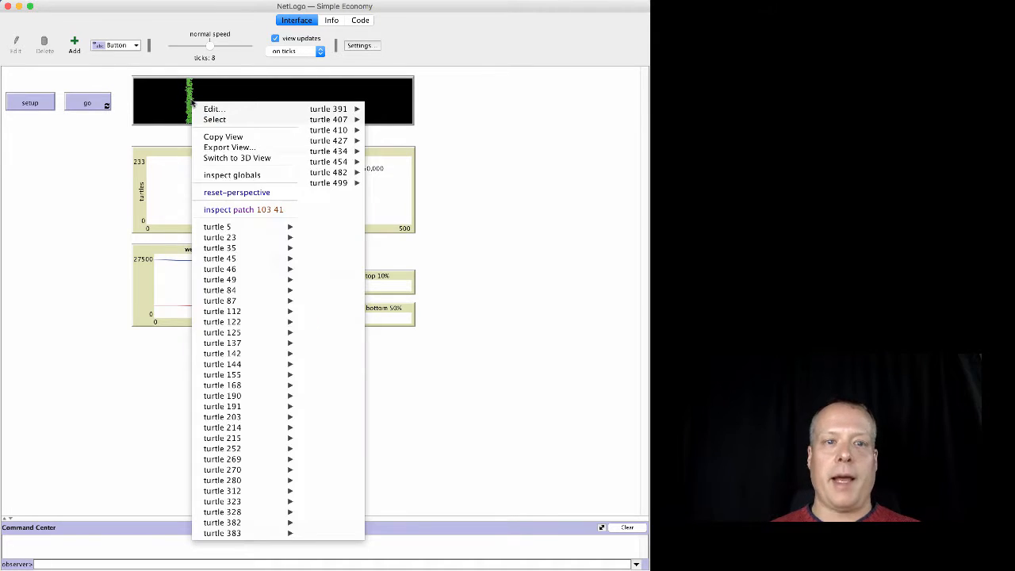
{"action": "mouse_move", "coordinate": [220, 280]}
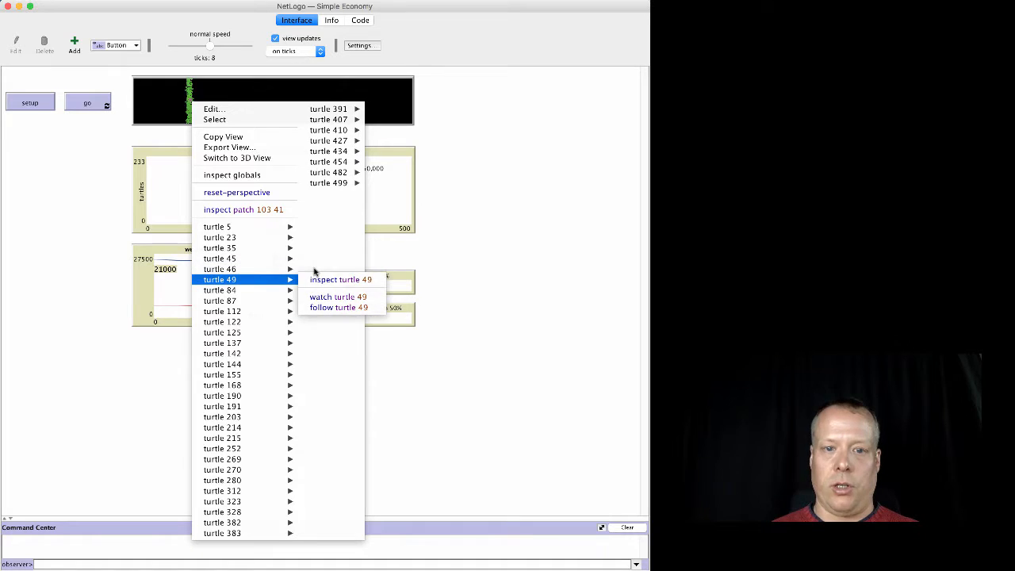
{"action": "left_click", "coordinate": [332, 126]}
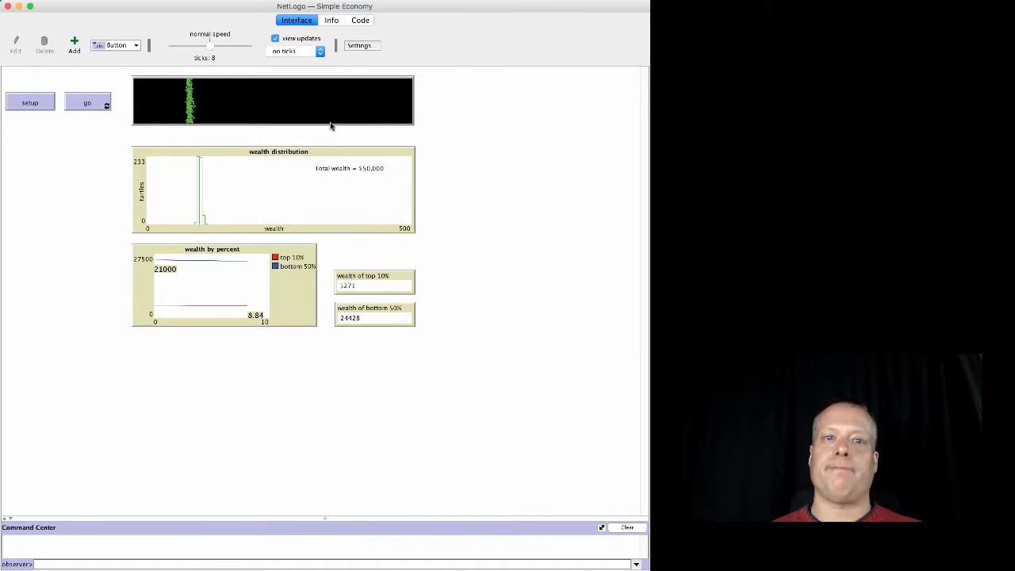
{"action": "left_click", "coordinate": [190, 103]}
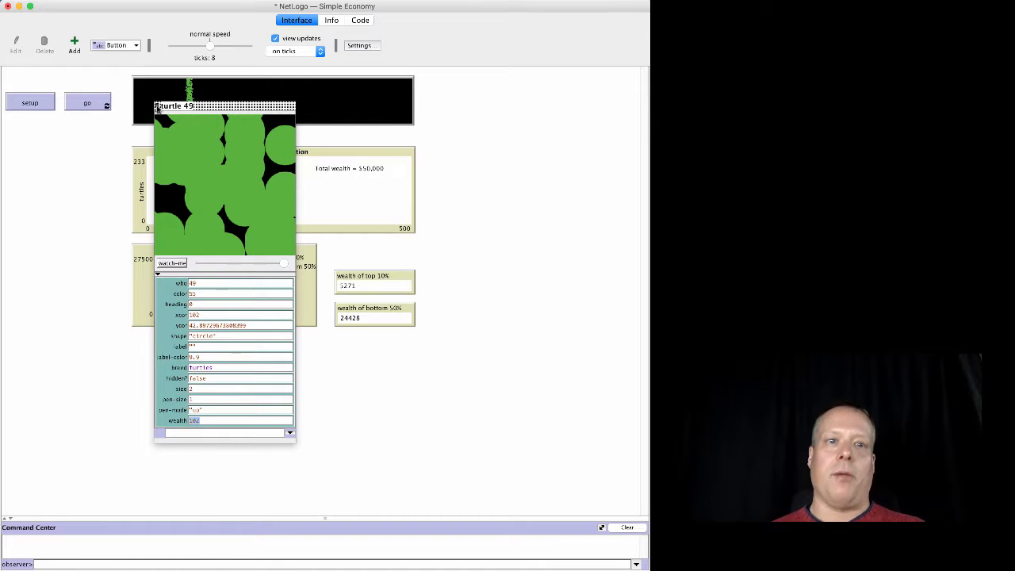
{"action": "left_click", "coordinate": [360, 19]}
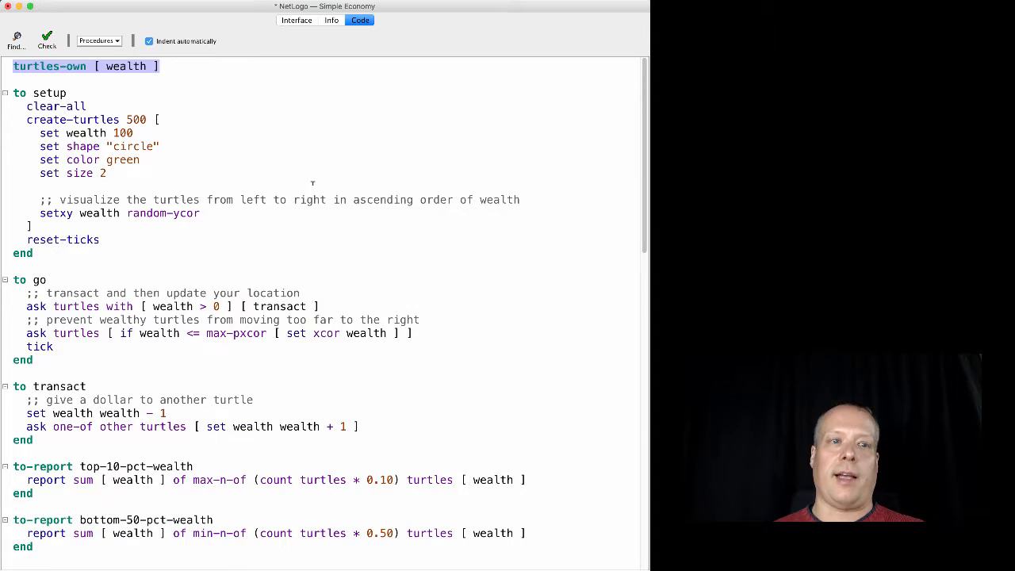
Step: Point out the set shape line in setup, then bring back the world and wealth plots
{"action": "left_click", "coordinate": [68, 93]}
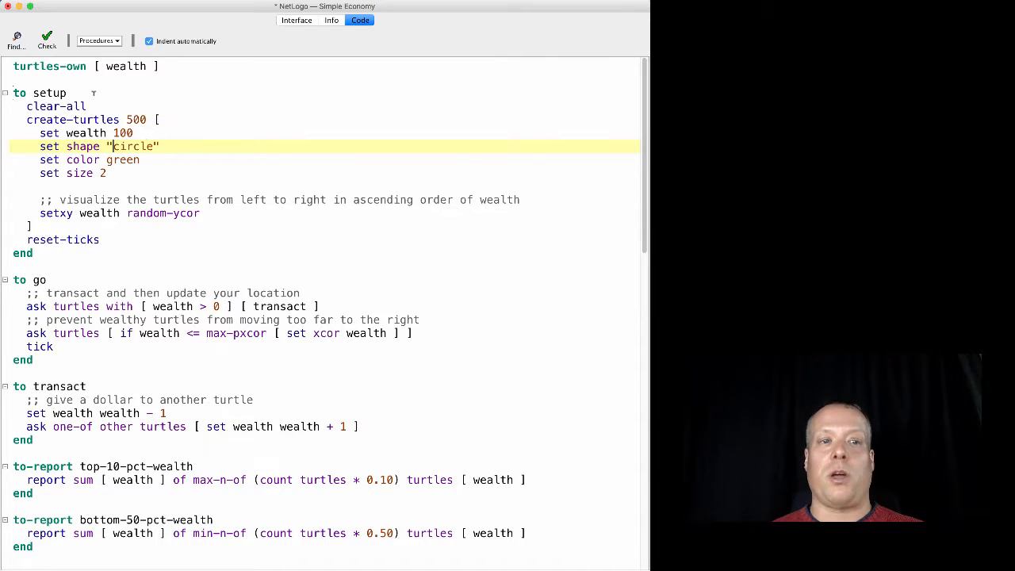
{"action": "left_click", "coordinate": [297, 20]}
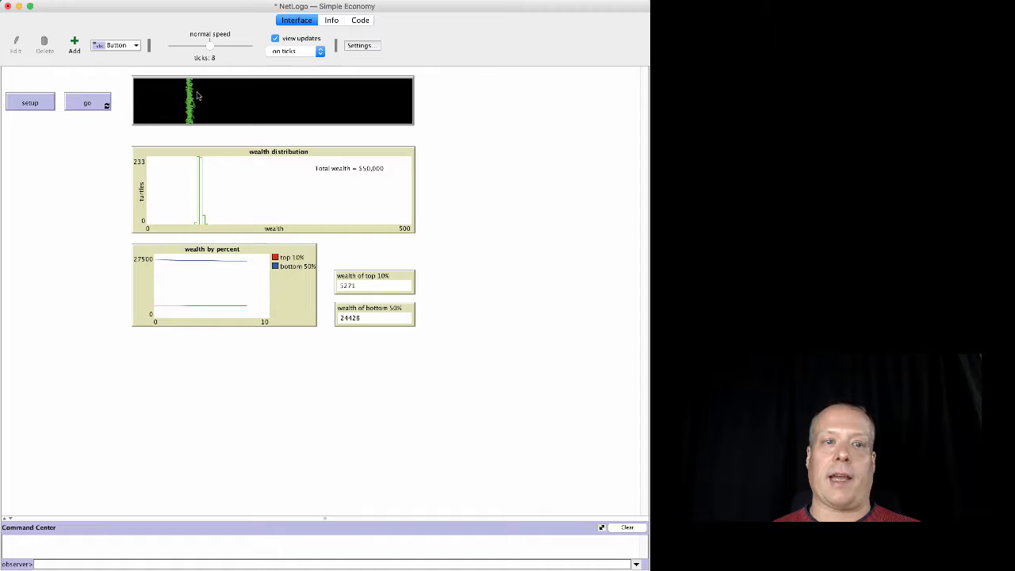
Step: Inspect turtle 56, highlighting its circle shape and color values, then show the code
{"action": "right_click", "coordinate": [198, 96]}
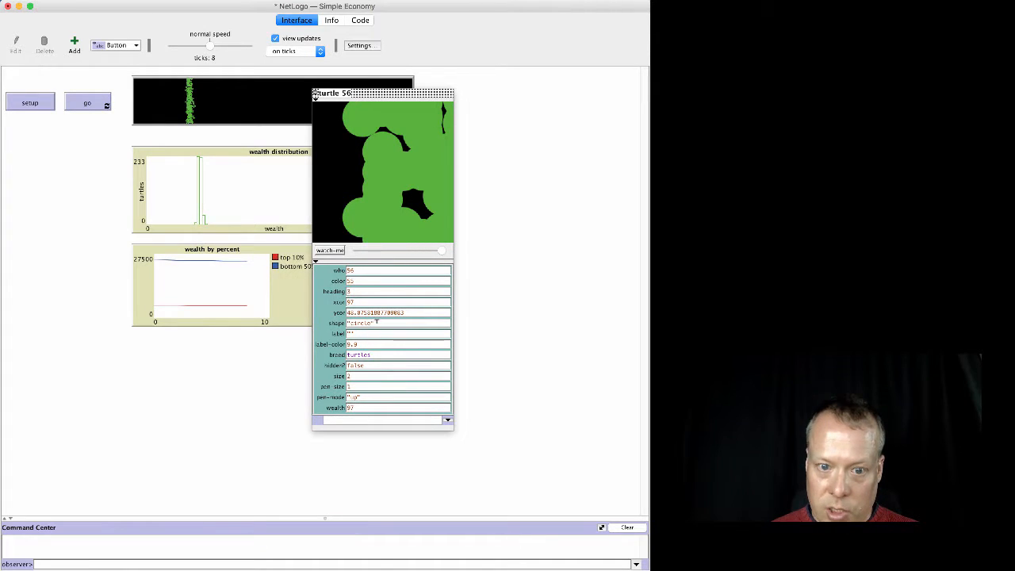
{"action": "double_click", "coordinate": [361, 323]}
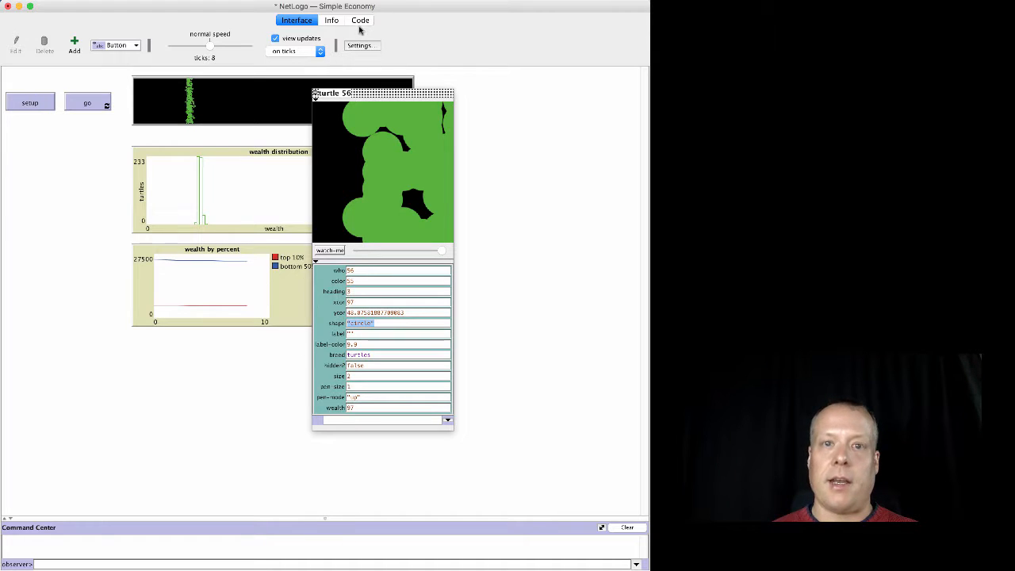
{"action": "left_click", "coordinate": [359, 19]}
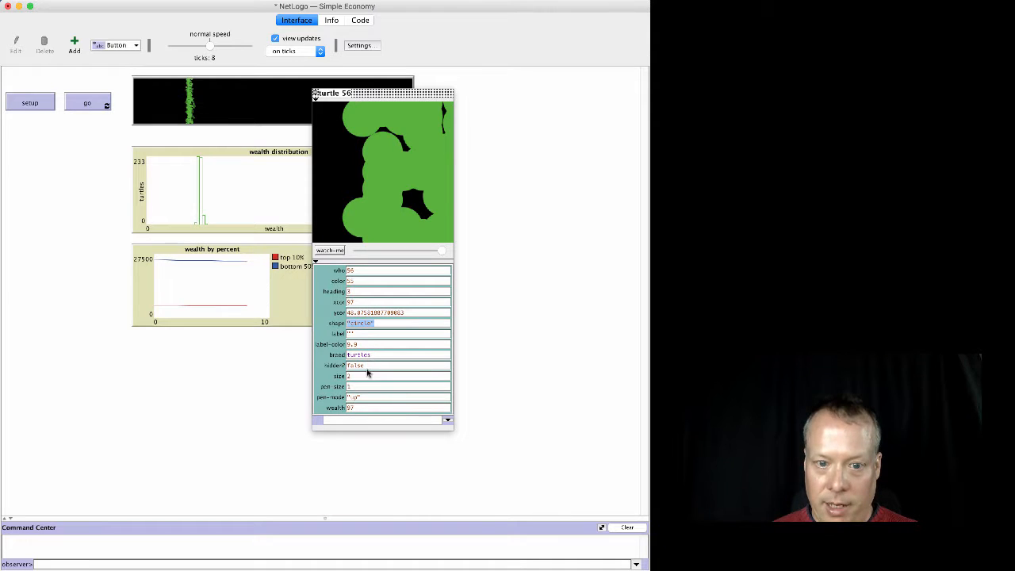
{"action": "left_click", "coordinate": [351, 281]}
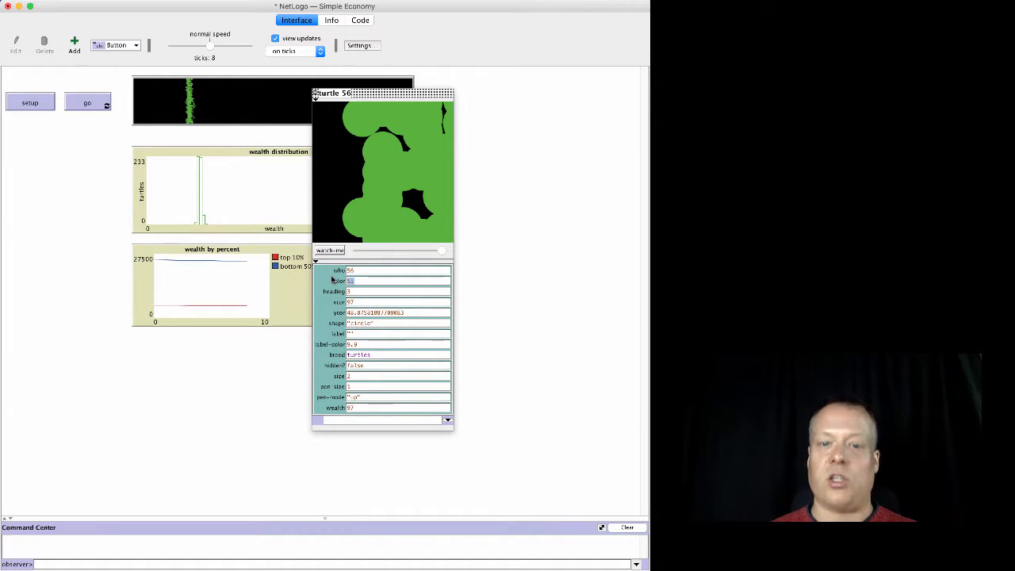
{"action": "mouse_move", "coordinate": [387, 290]}
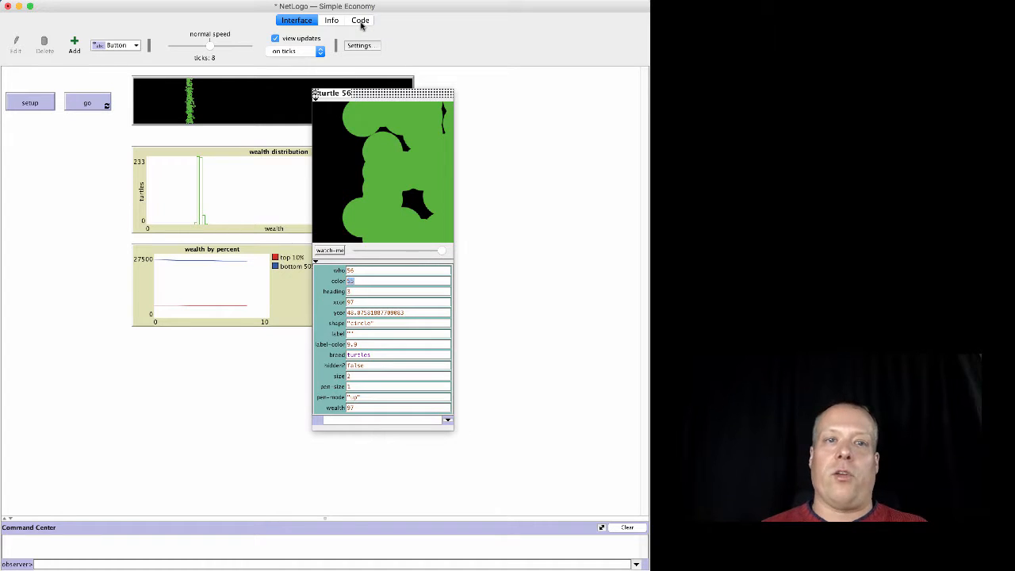
{"action": "left_click", "coordinate": [360, 19]}
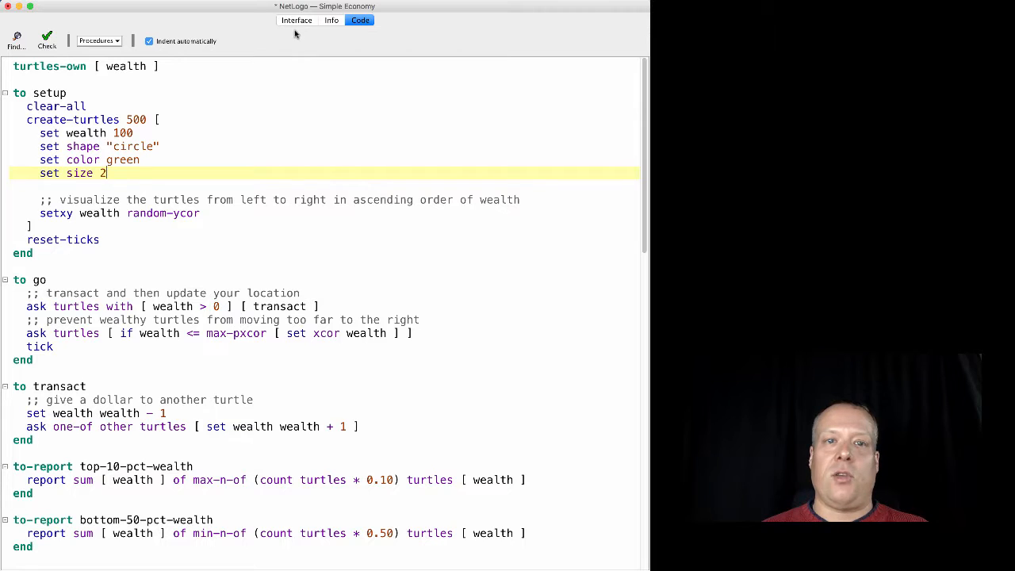
Step: Highlight the 100 in set wealth and close turtle 56's inspector
{"action": "left_click", "coordinate": [297, 20]}
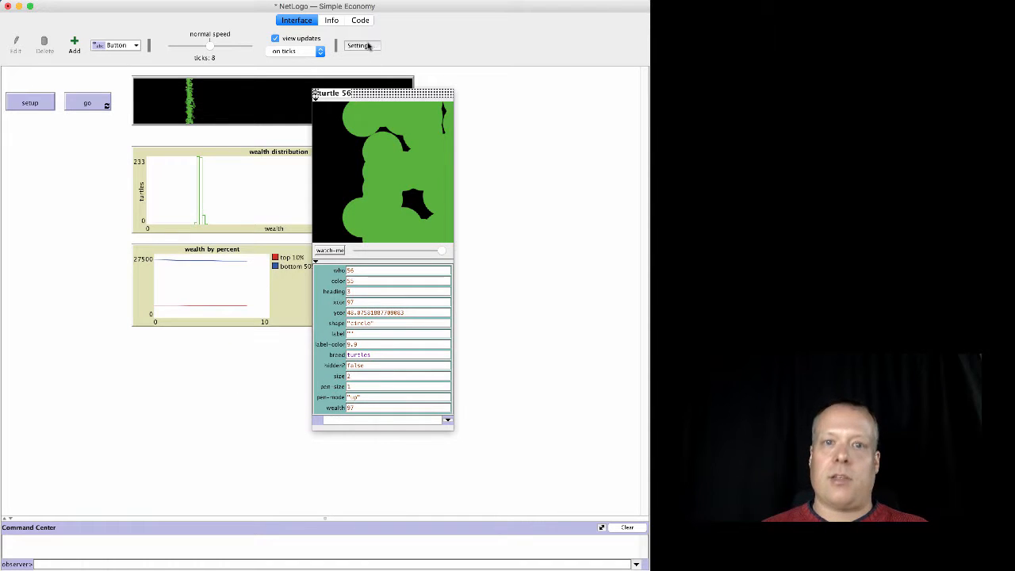
{"action": "left_click", "coordinate": [359, 20]}
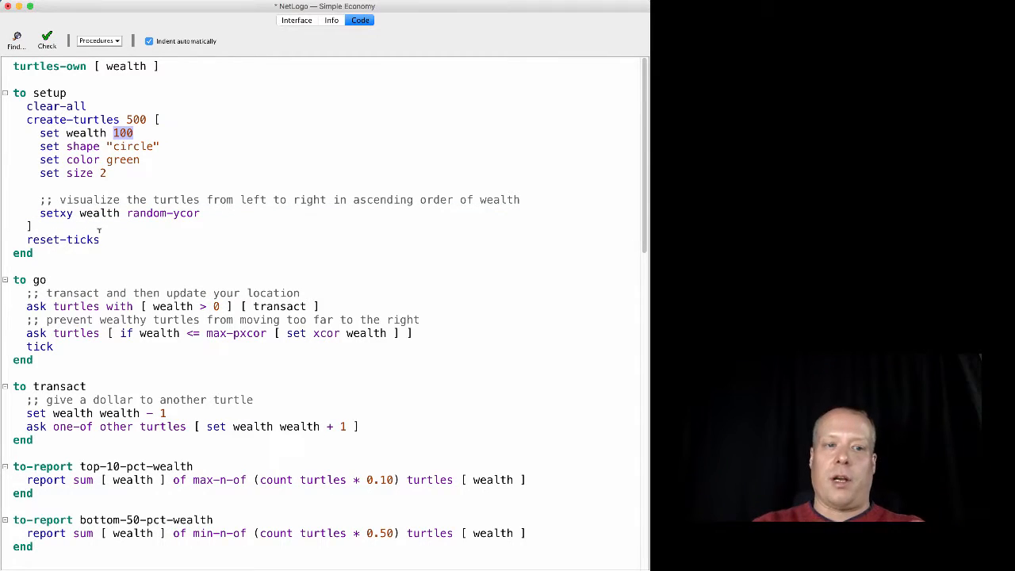
{"action": "left_click", "coordinate": [167, 214]}
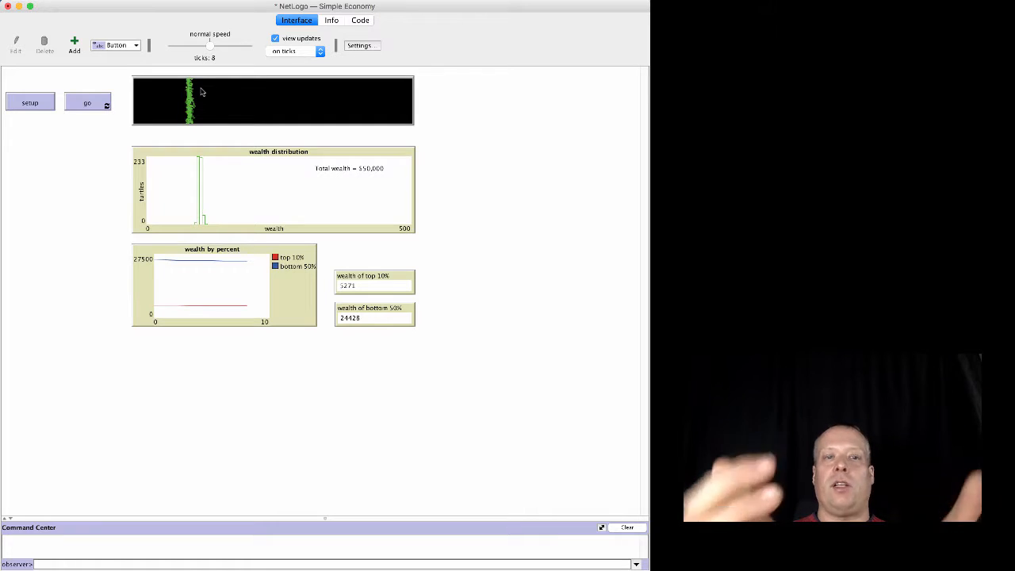
Step: Select the world view through its right-click menu to edit its world settings
{"action": "right_click", "coordinate": [203, 107]}
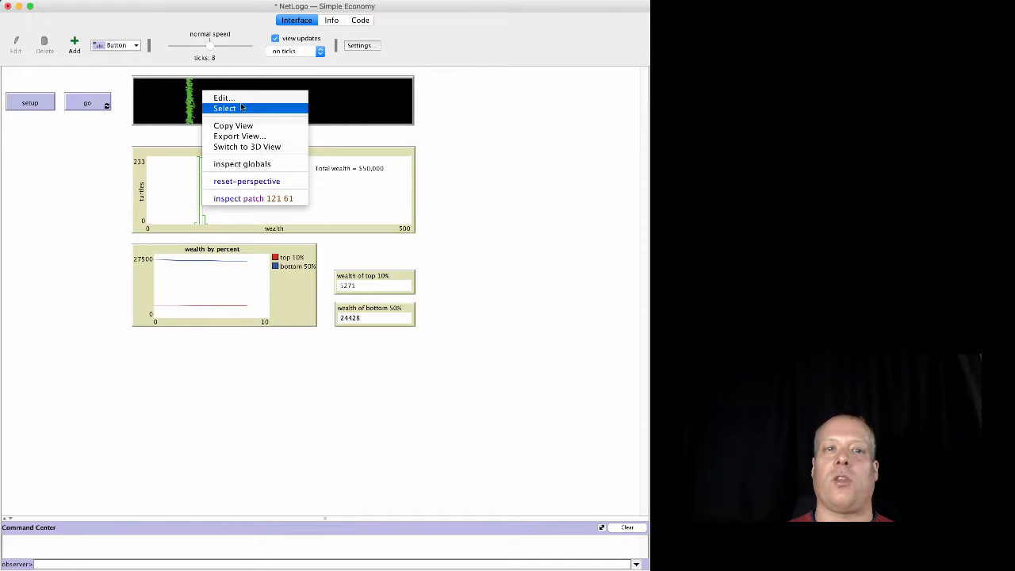
{"action": "left_click", "coordinate": [223, 97]}
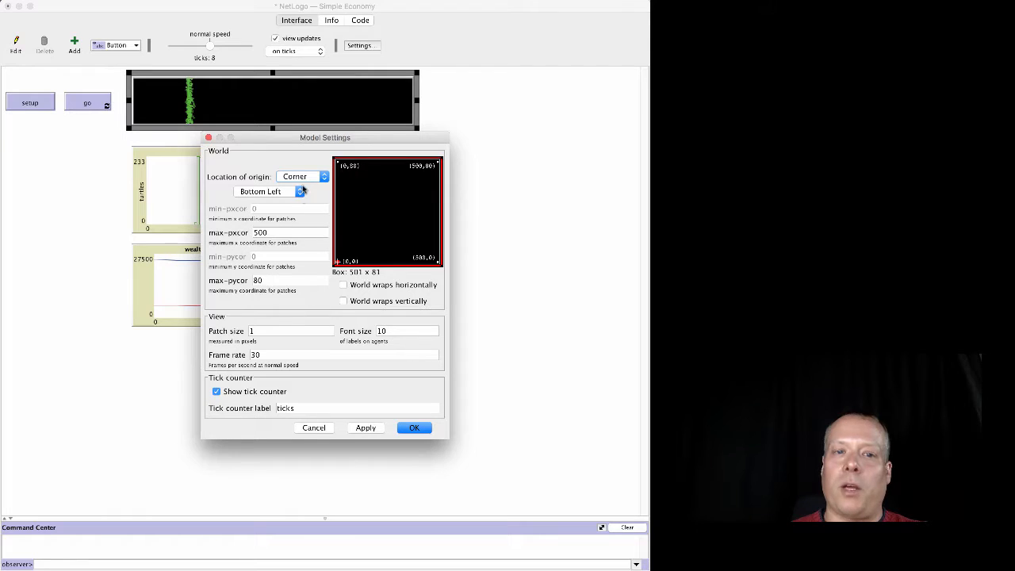
{"action": "left_click", "coordinate": [296, 176]}
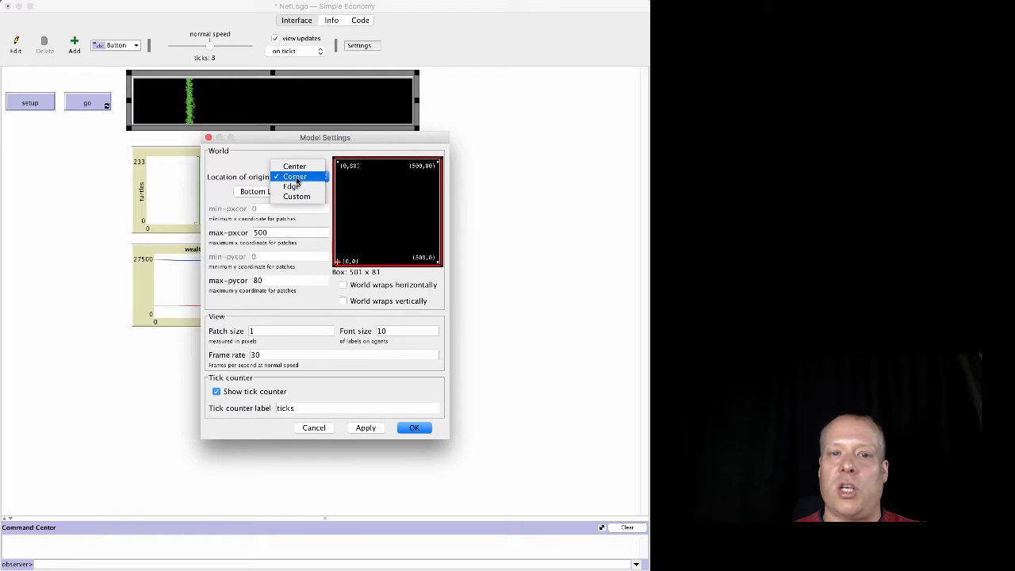
{"action": "left_click", "coordinate": [294, 176]}
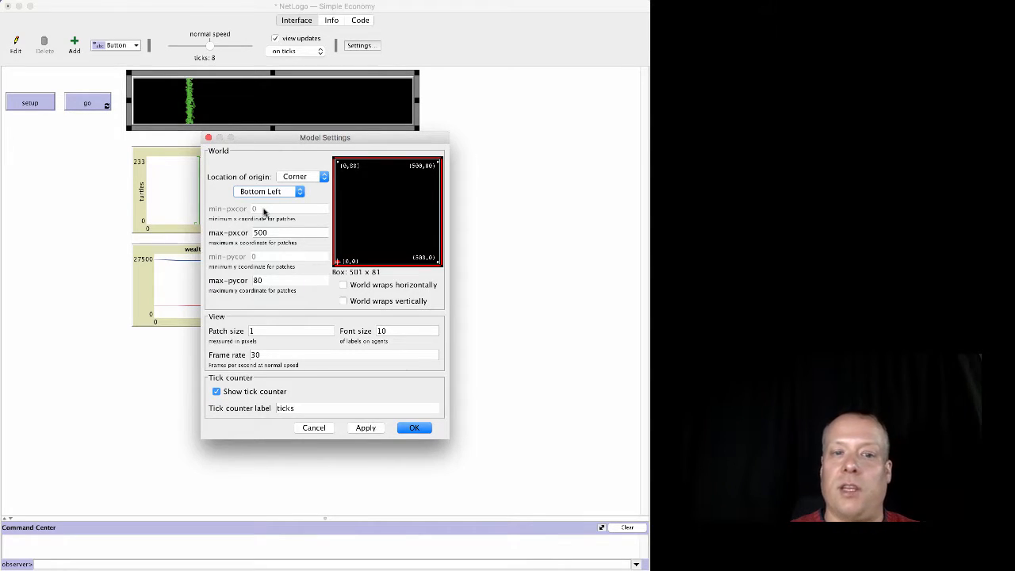
{"action": "mouse_move", "coordinate": [272, 267]}
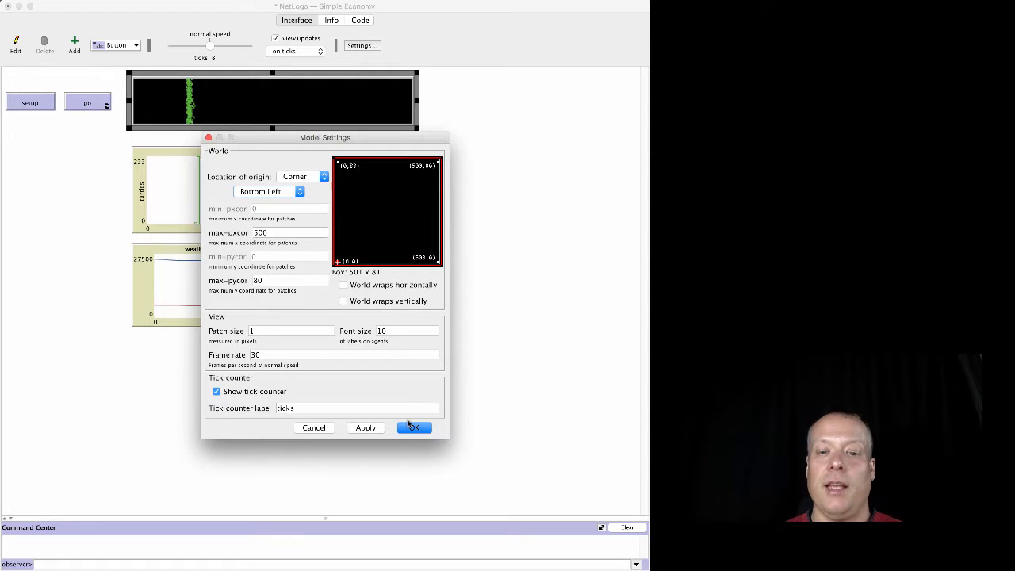
Step: Accept the unchanged corner-origin 500×80 world settings and display the code again
{"action": "left_click", "coordinate": [414, 427]}
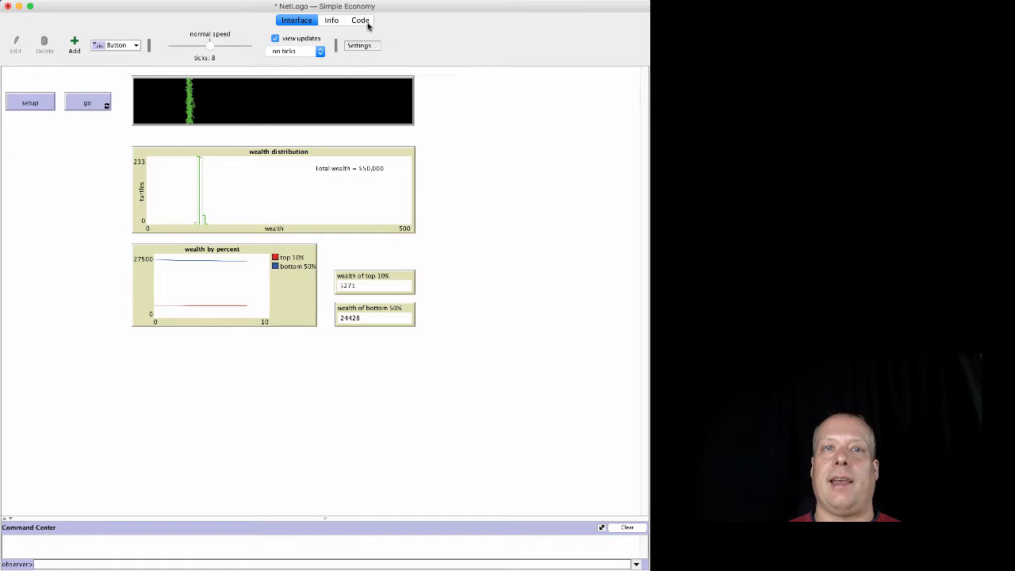
{"action": "left_click", "coordinate": [360, 20]}
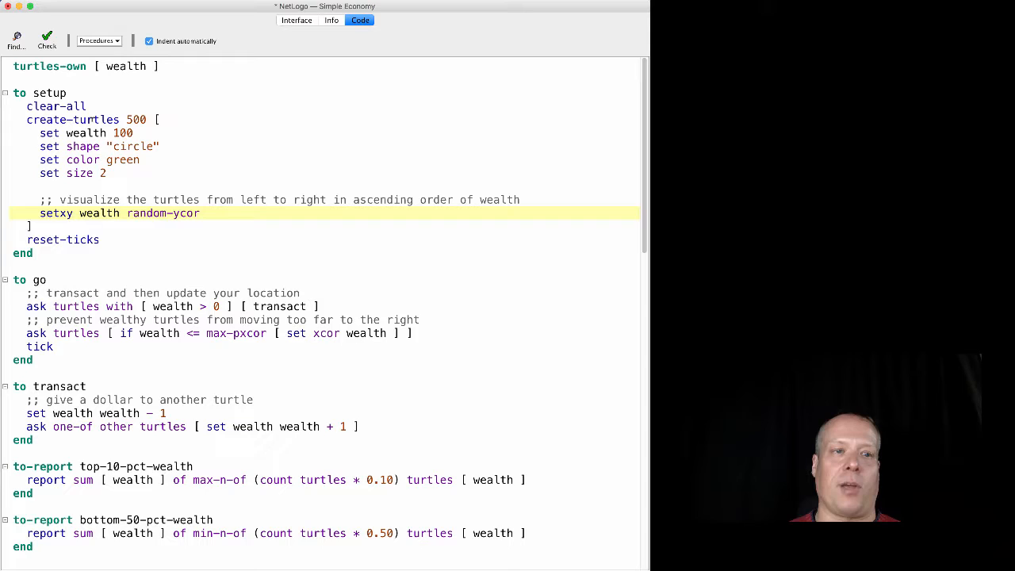